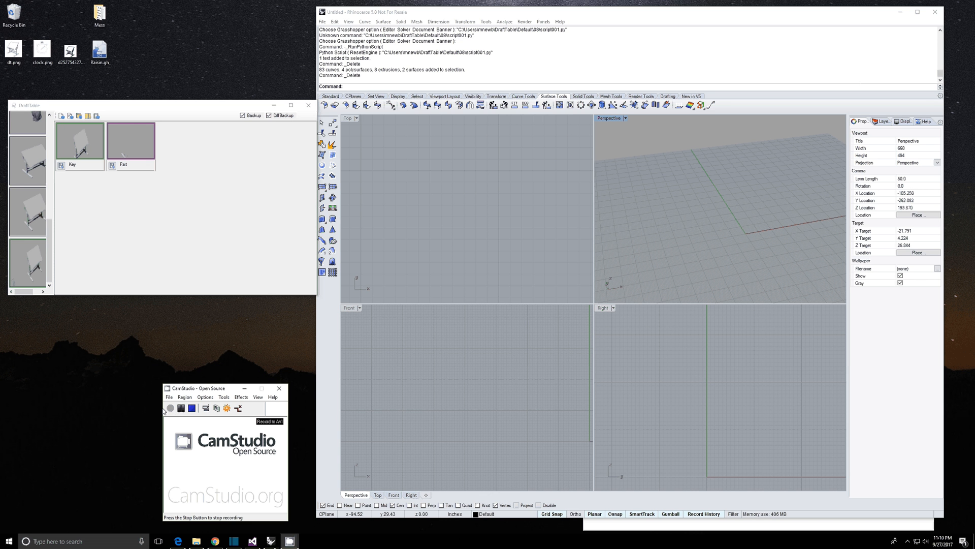
# - Open the Key drafting table model from the Draft Table panel
pyautogui.click(169, 408)
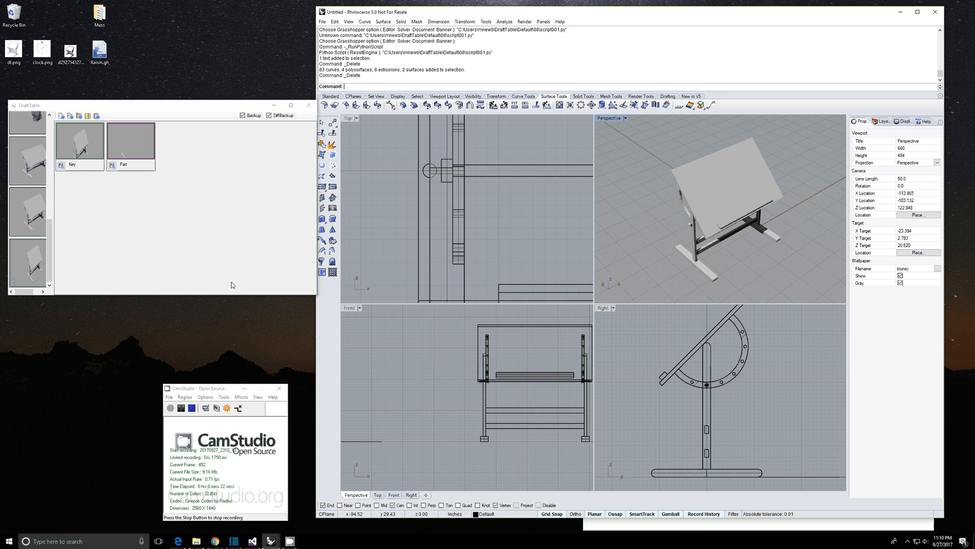
pyautogui.moveTo(249, 286)
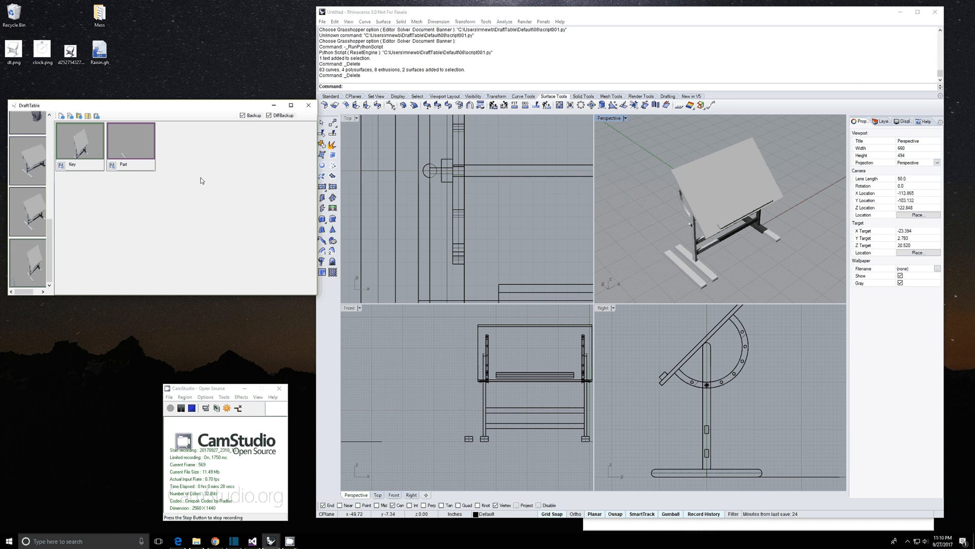
# - Select one stand foot bar of the drafting table to save as a Part
pyautogui.click(679, 267)
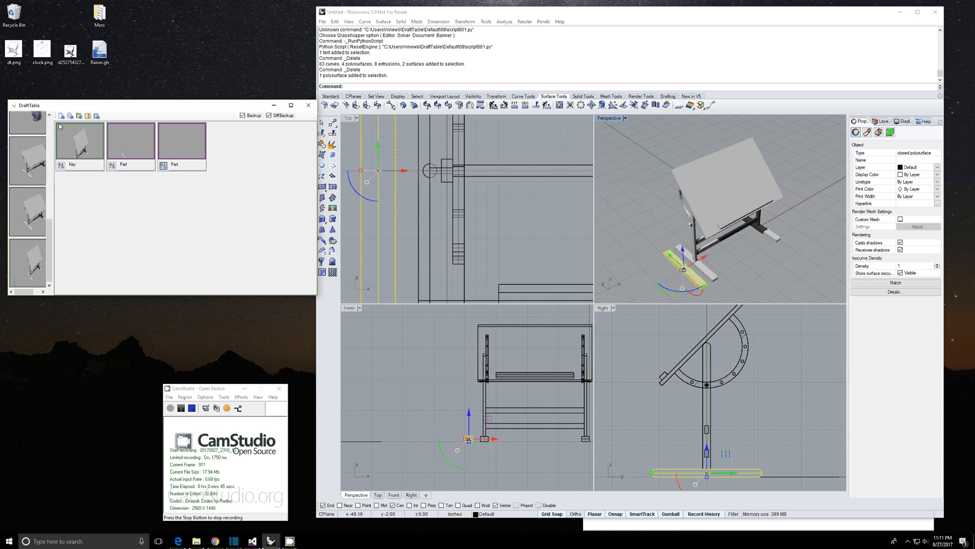
pyautogui.moveTo(61, 114)
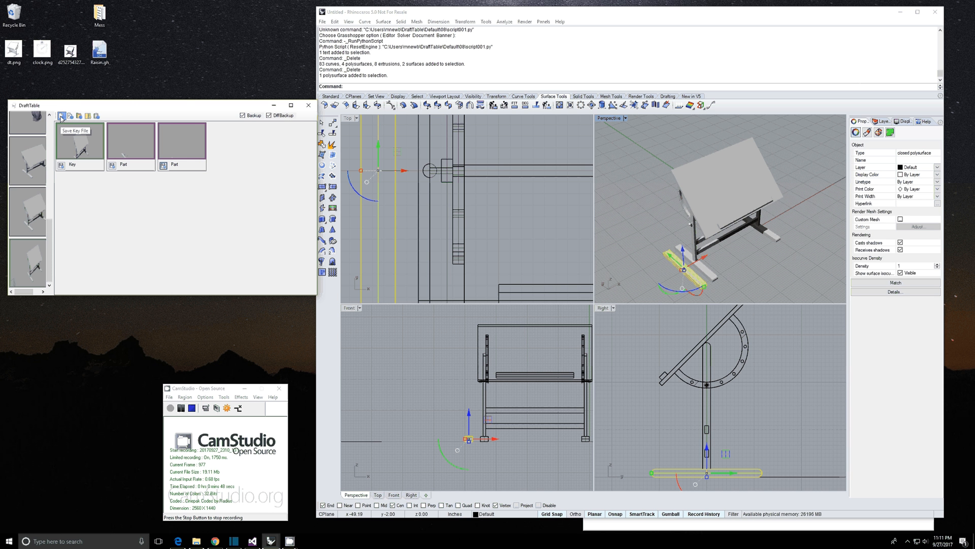
pyautogui.click(61, 115)
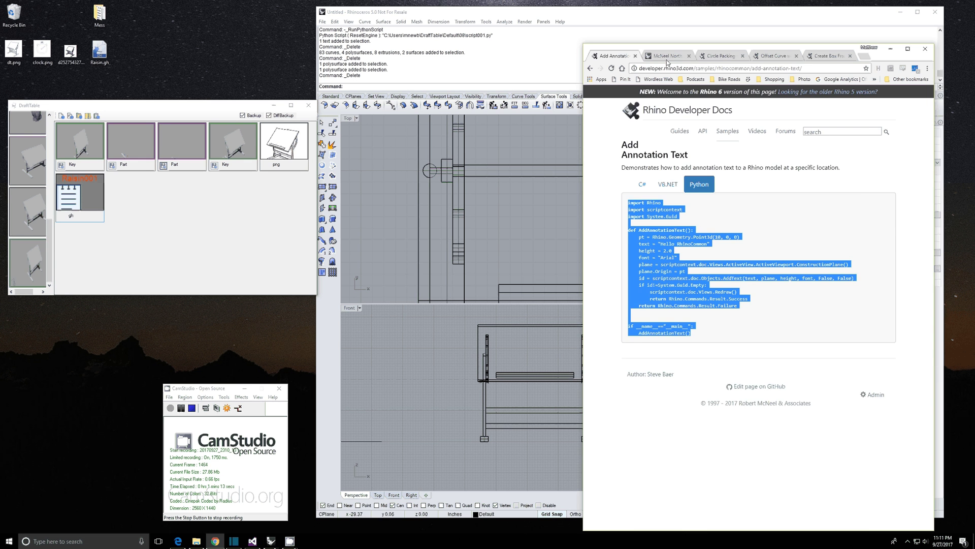
# - Return to the Add Annotation Text sample and copy its Python code
pyautogui.click(670, 55)
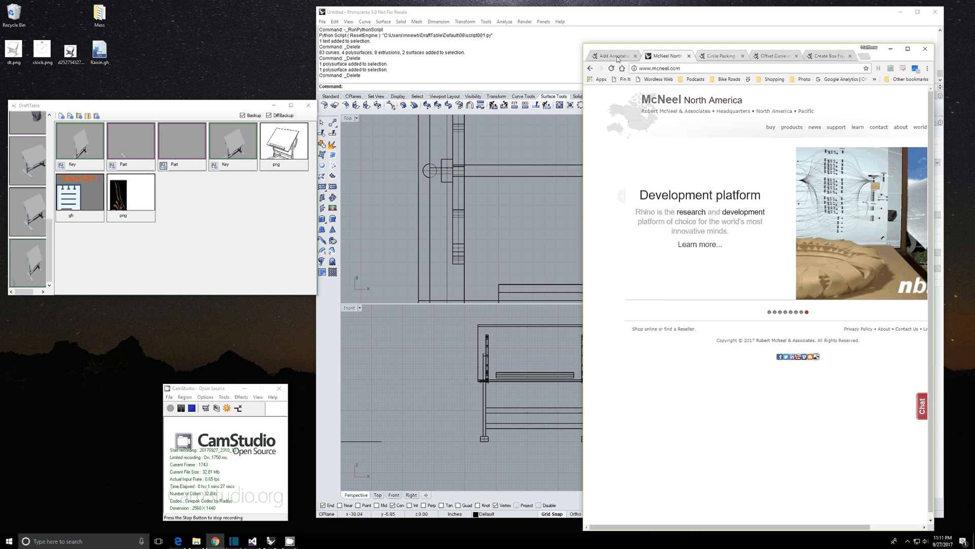
pyautogui.click(615, 56)
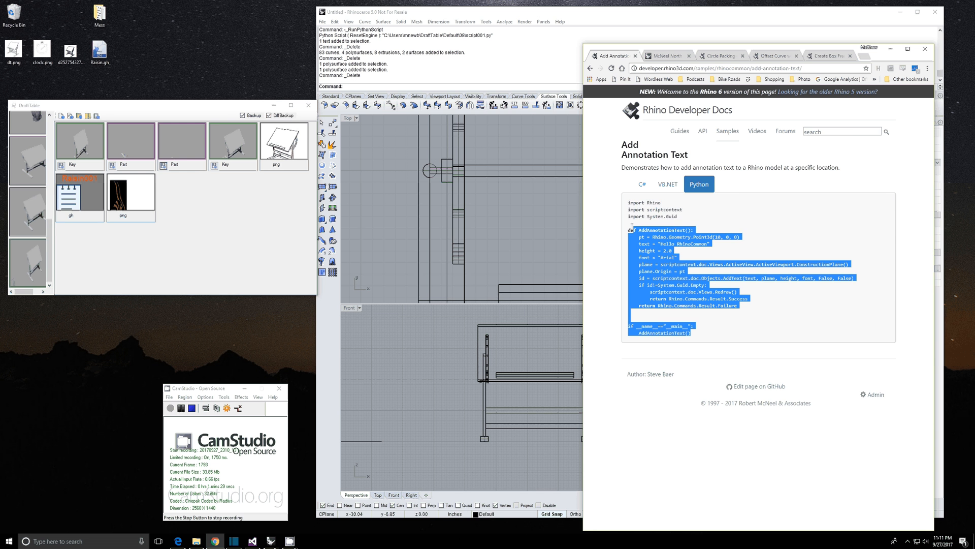
pyautogui.rightClick(643, 202)
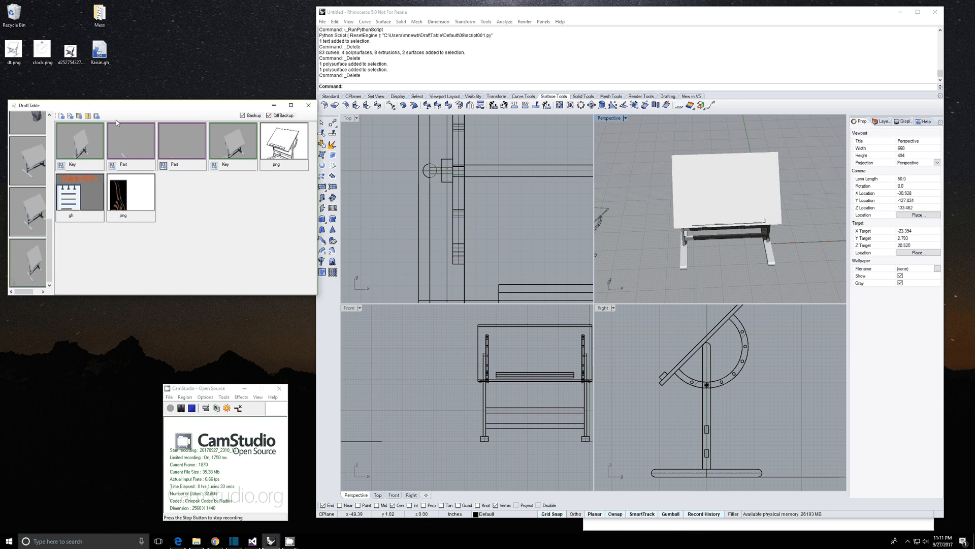
pyautogui.moveTo(97, 116)
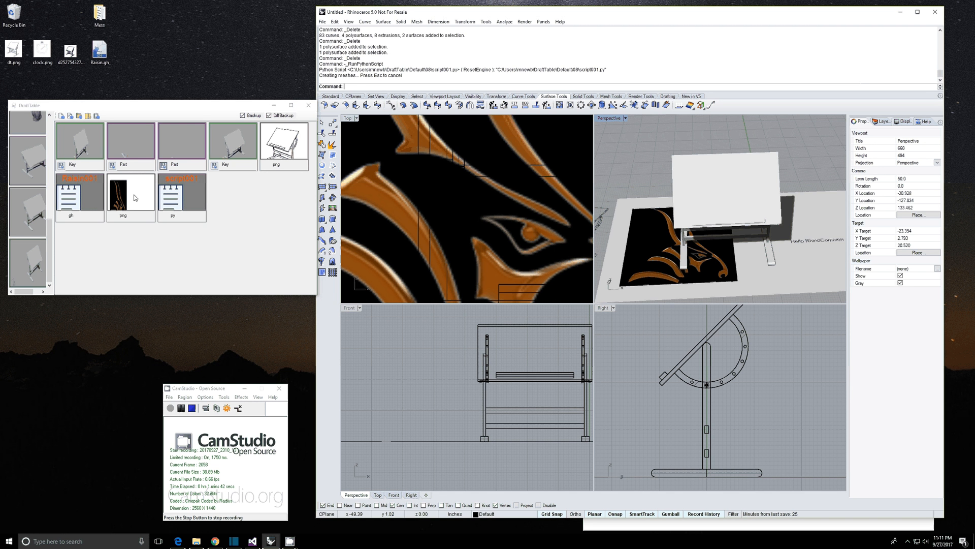
pyautogui.moveTo(621, 263)
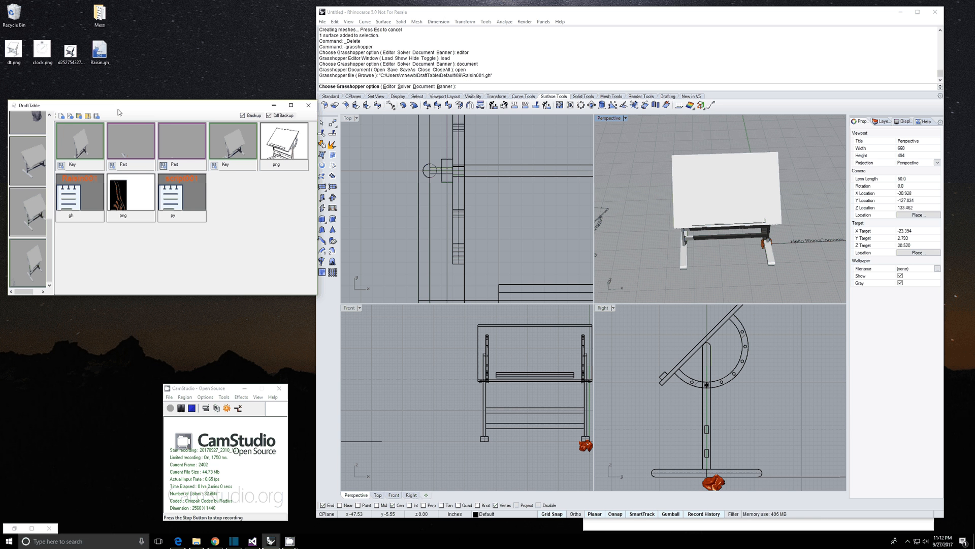
pyautogui.moveTo(225, 145)
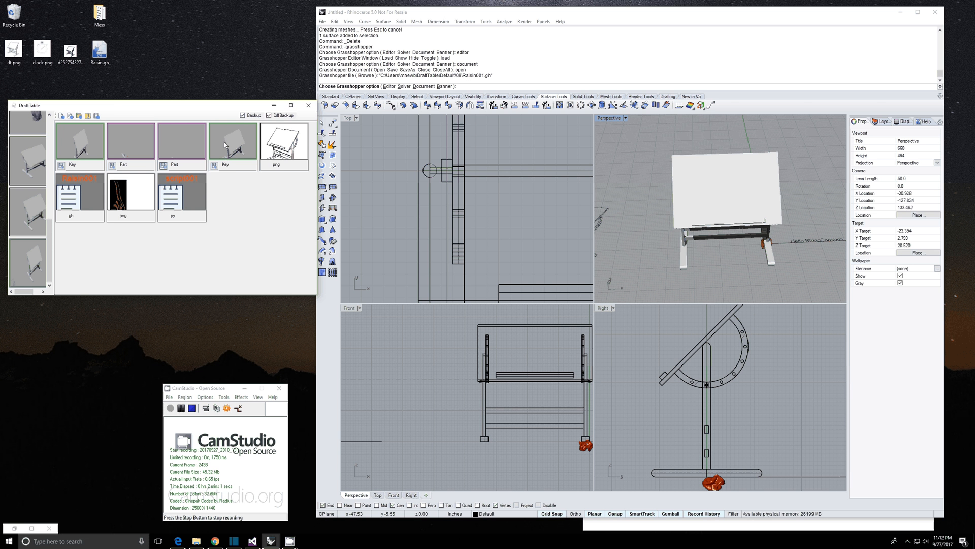
# - Show the context menus of the second Key entry and the py script entry
pyautogui.rightClick(224, 145)
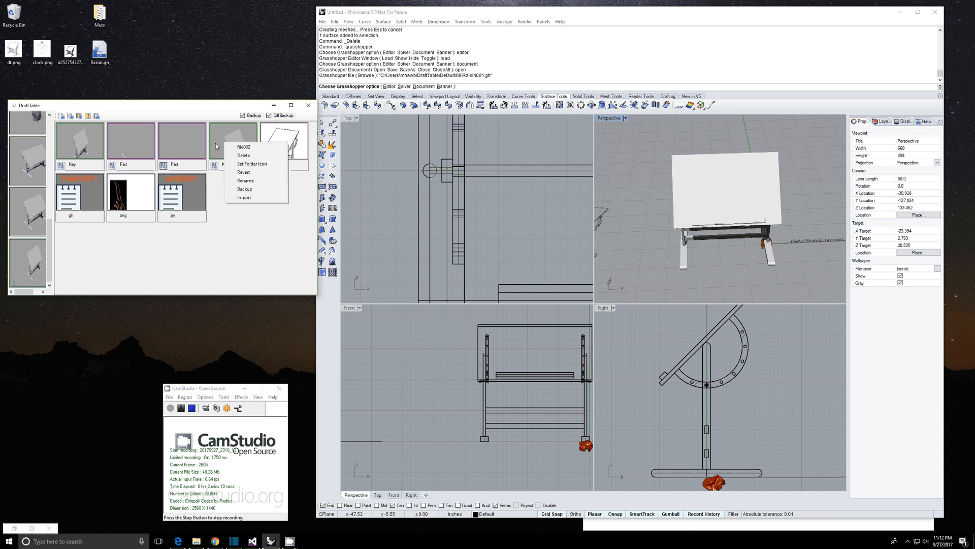
pyautogui.rightClick(182, 193)
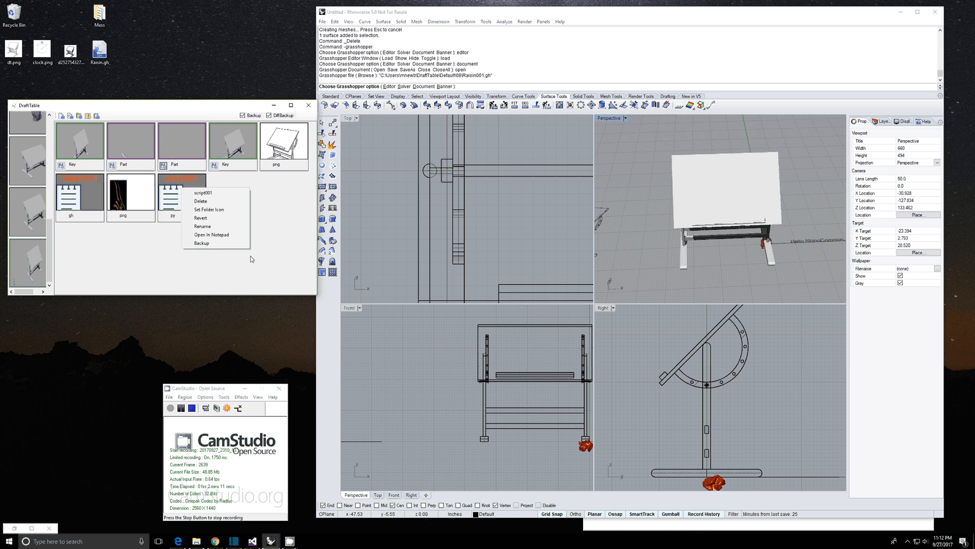